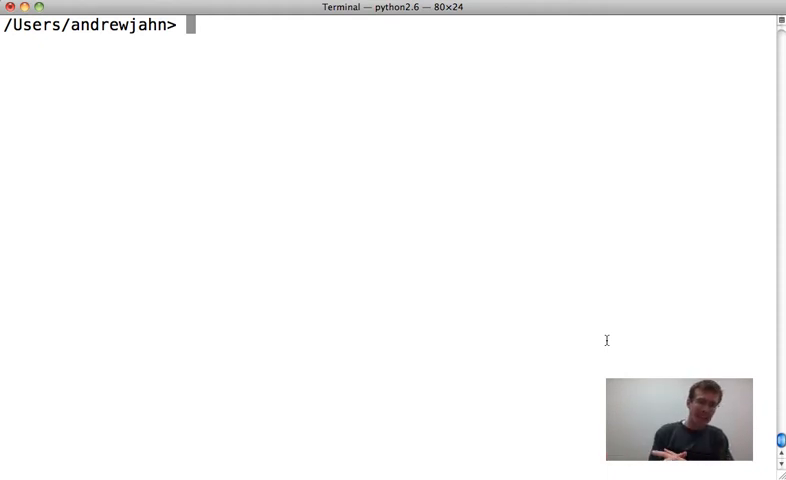
- List the folder, then copy r01.nii into a new AFNI dataset run01 with 3dcopy
type("ls")
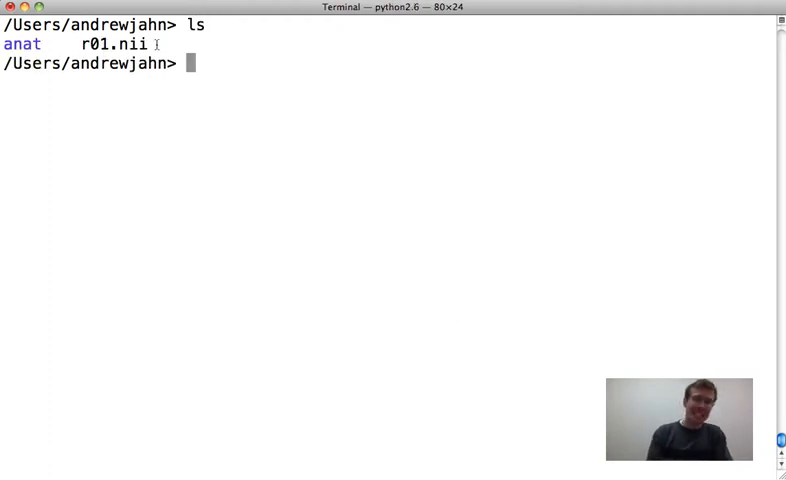
mouse_move(220, 92)
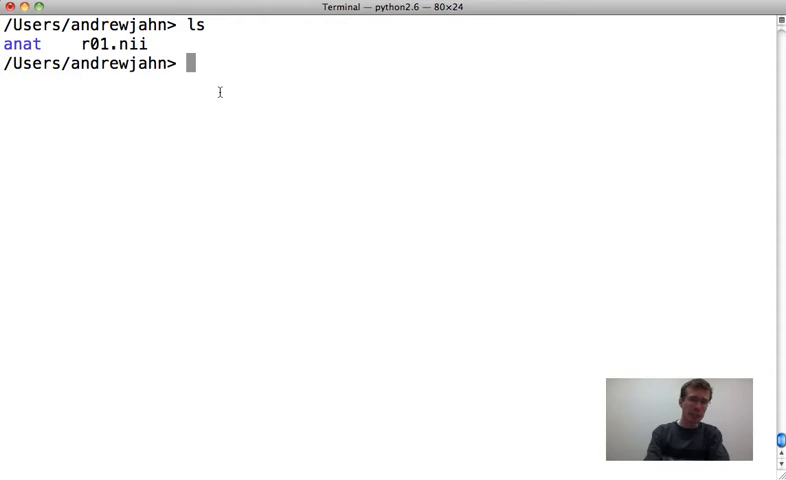
type("3dcopy")
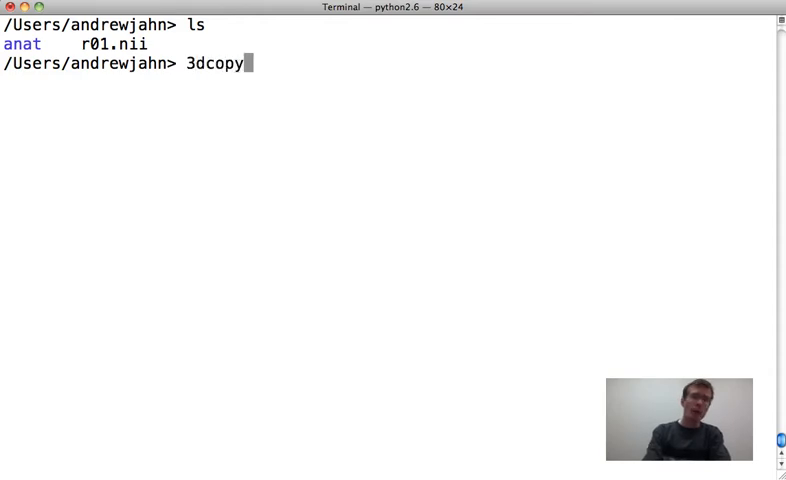
type("r01.nii")
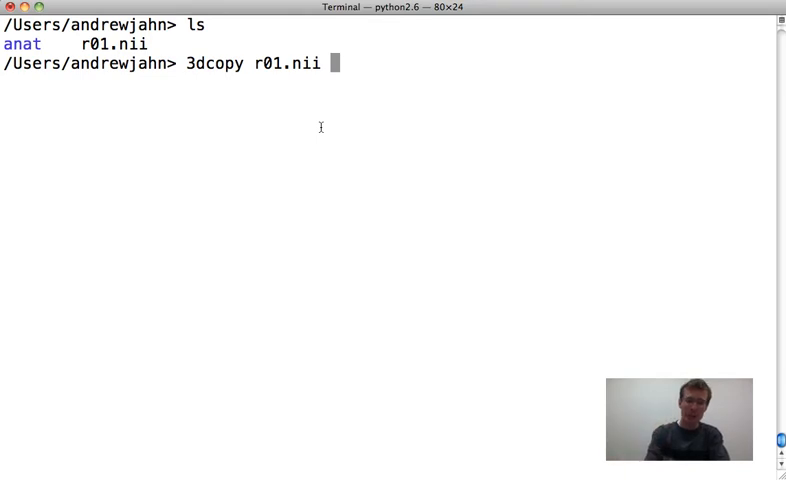
type("run01")
type("ls")
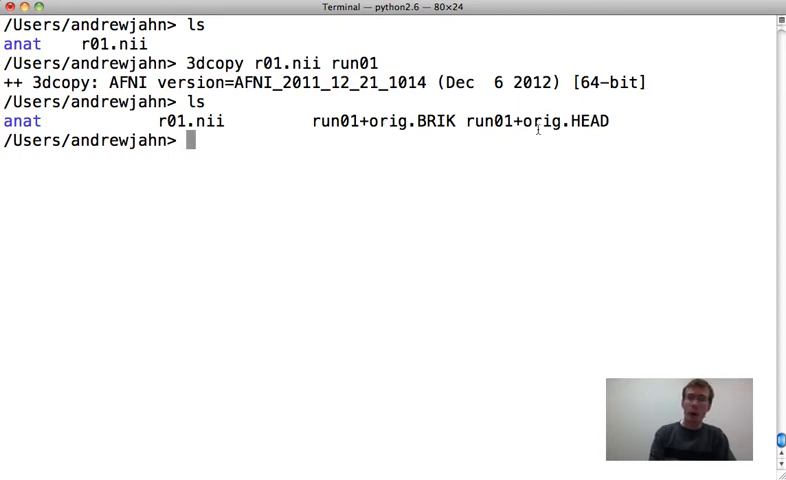
mouse_move(408, 160)
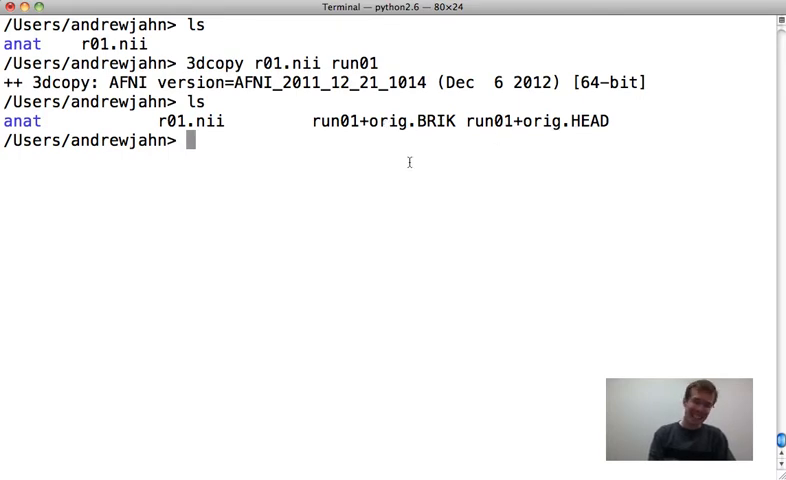
- Copy run01+orig into a new run02 dataset with 3dcopy
type("3dc")
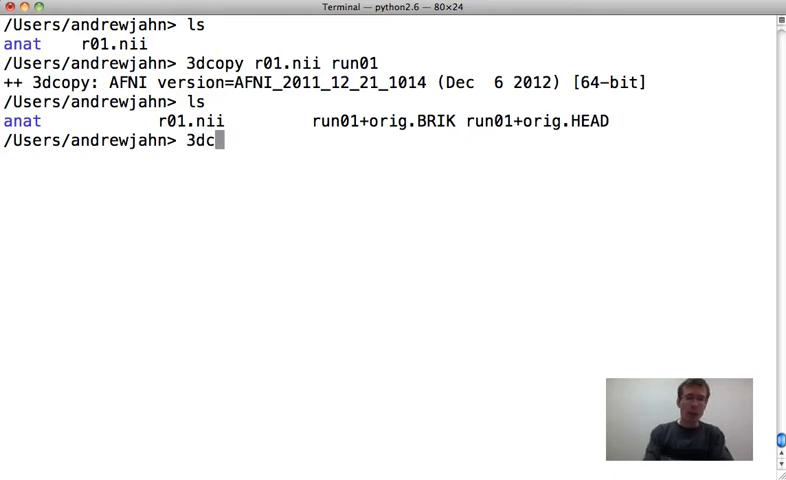
type("opy")
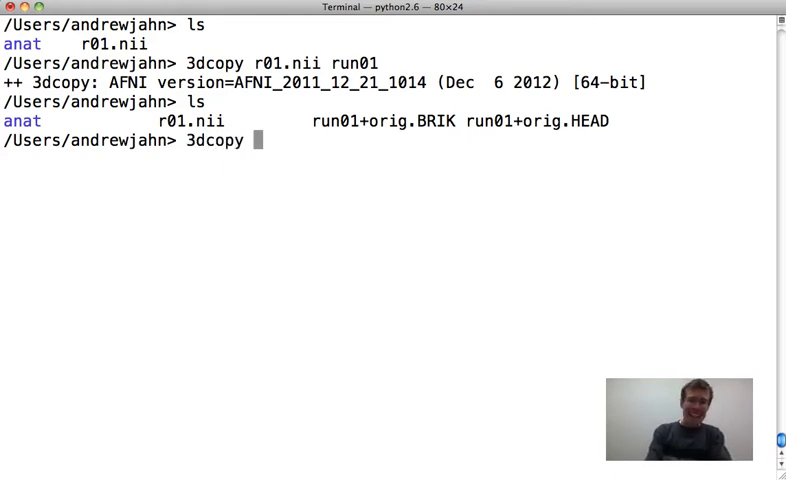
type("run1")
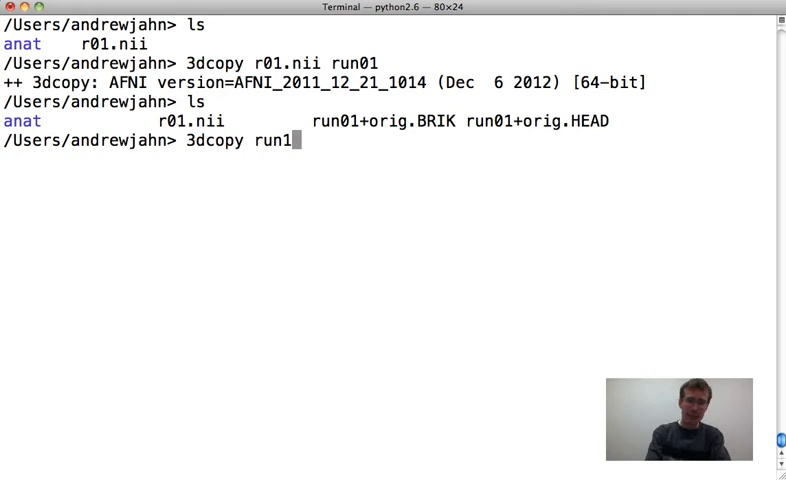
type("01+orig.")
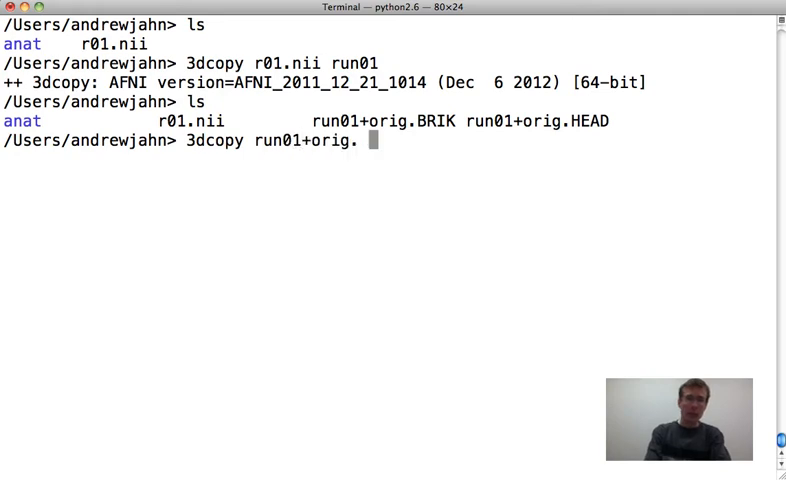
type("run02")
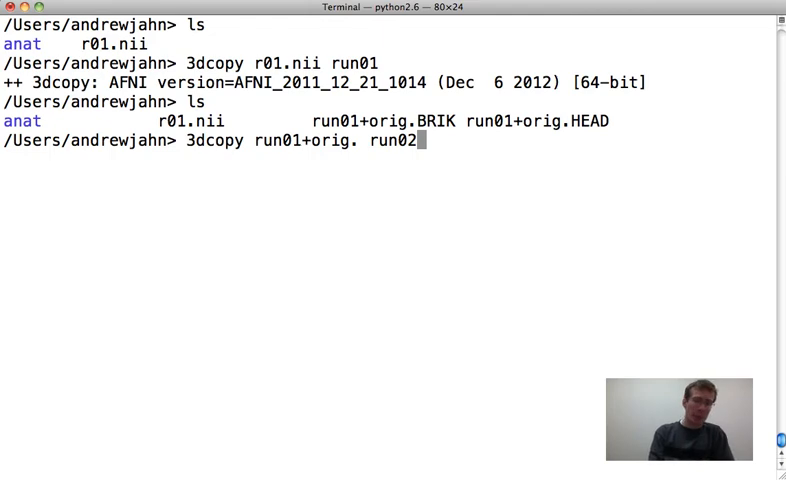
key("Return")
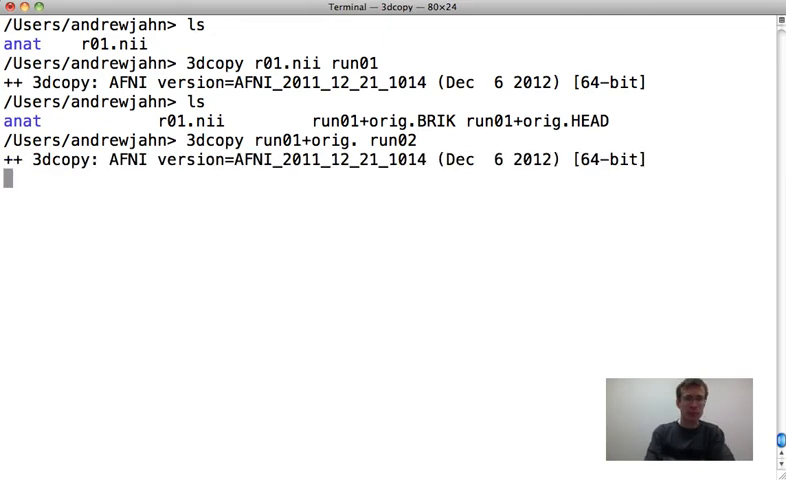
- List the new run02 files and start changing into the anat folder
type("ls")
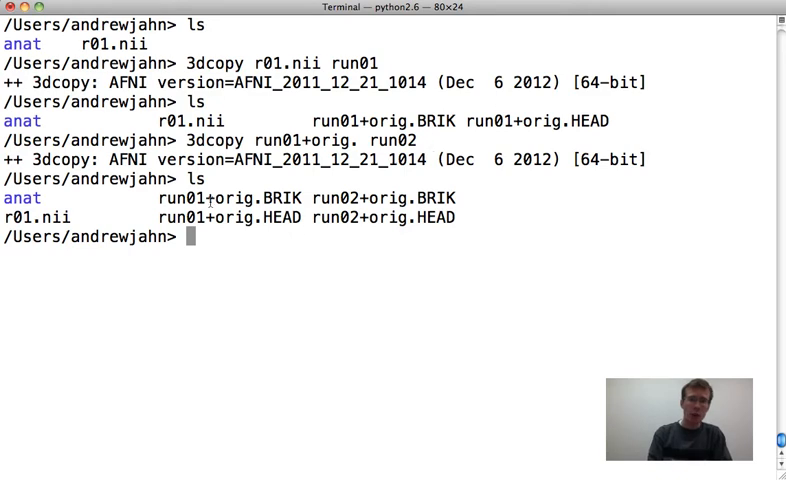
type("cd anat")
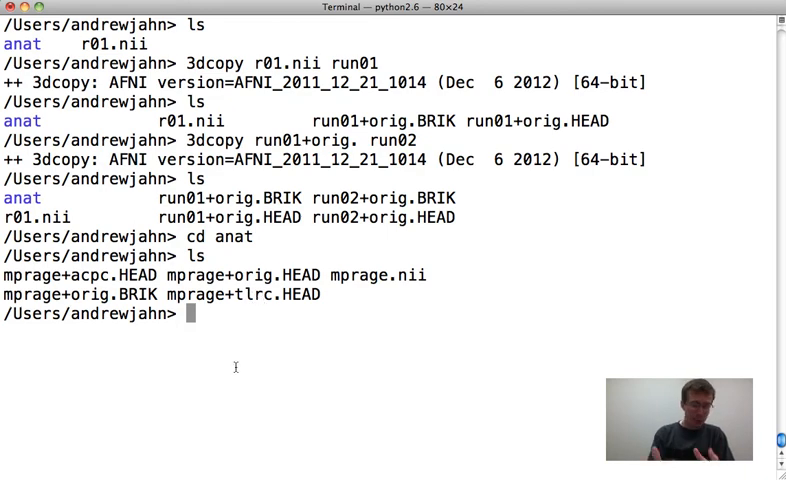
- Copy mprage+tlrc.HEAD into a new mprage_test dataset with 3dcopy
type("3dcopy")
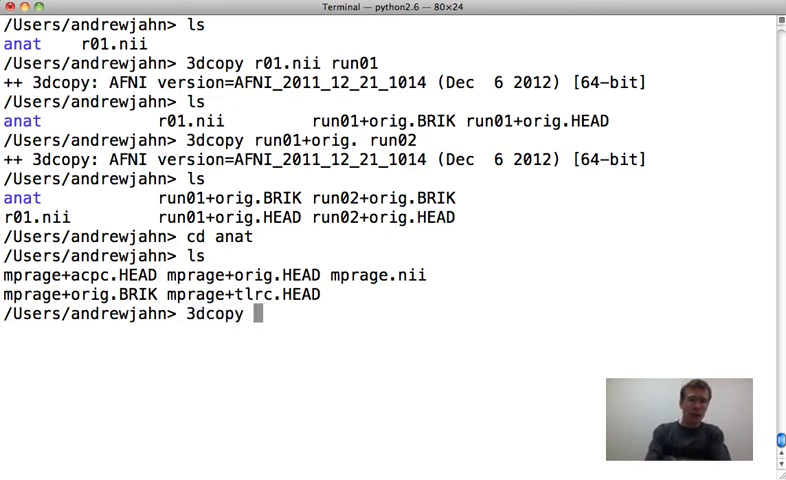
type("mprage+")
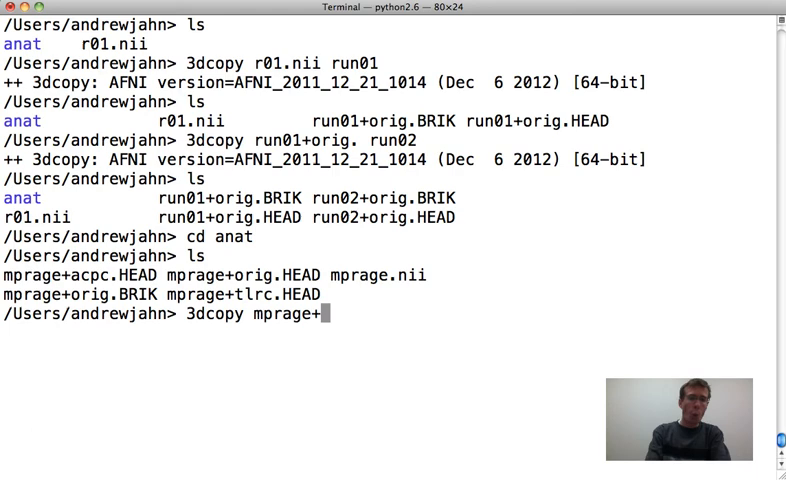
type("tlrc.HEAD")
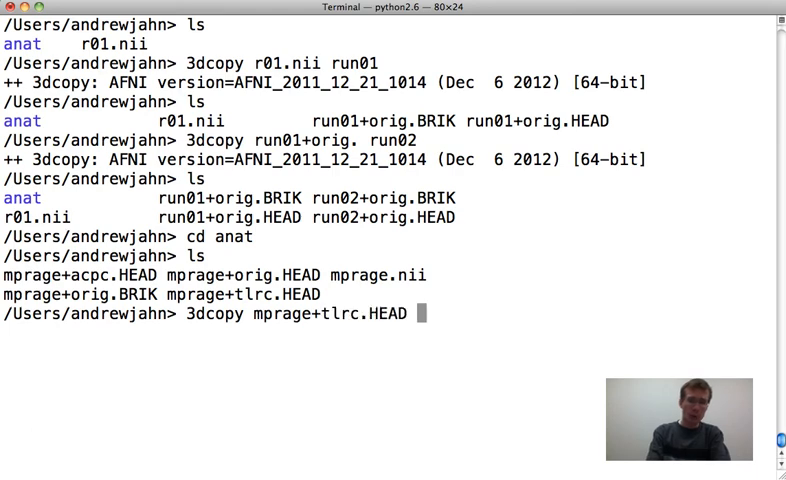
type("mp")
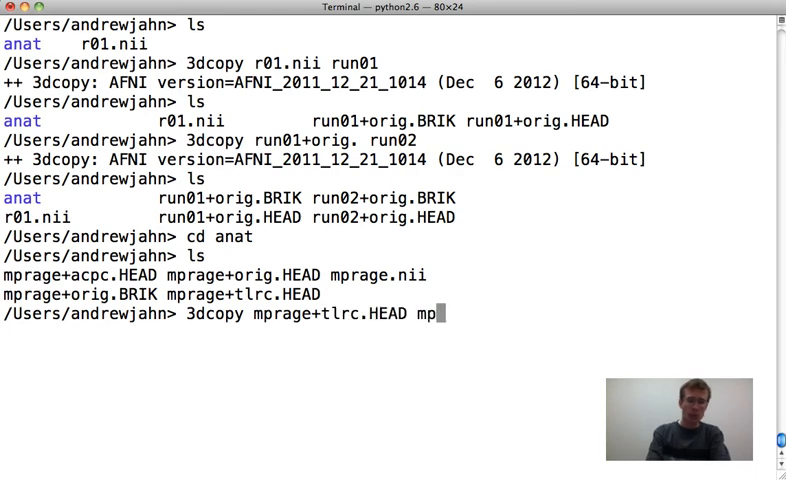
type("rage_test")
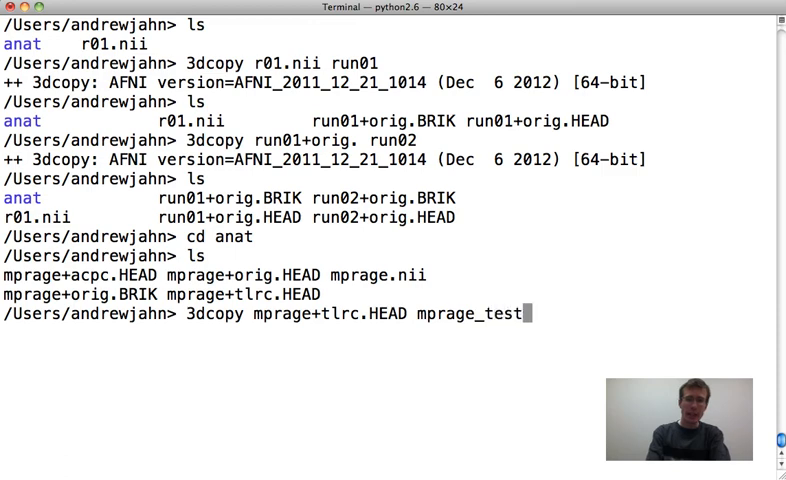
key("Return")
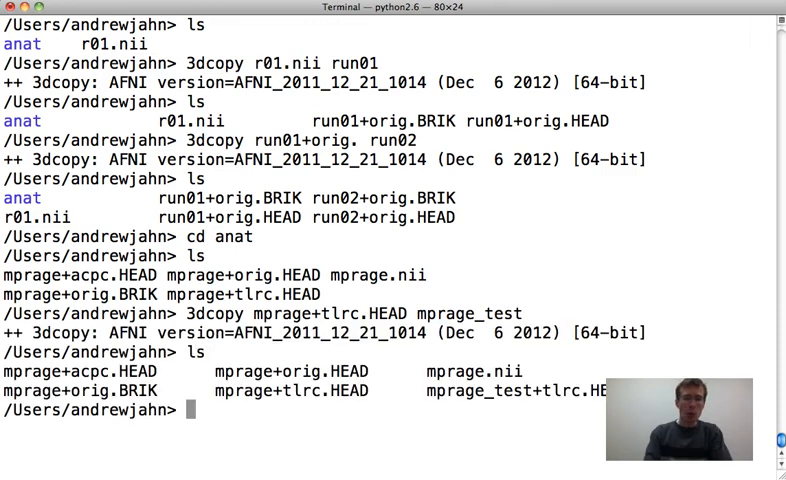